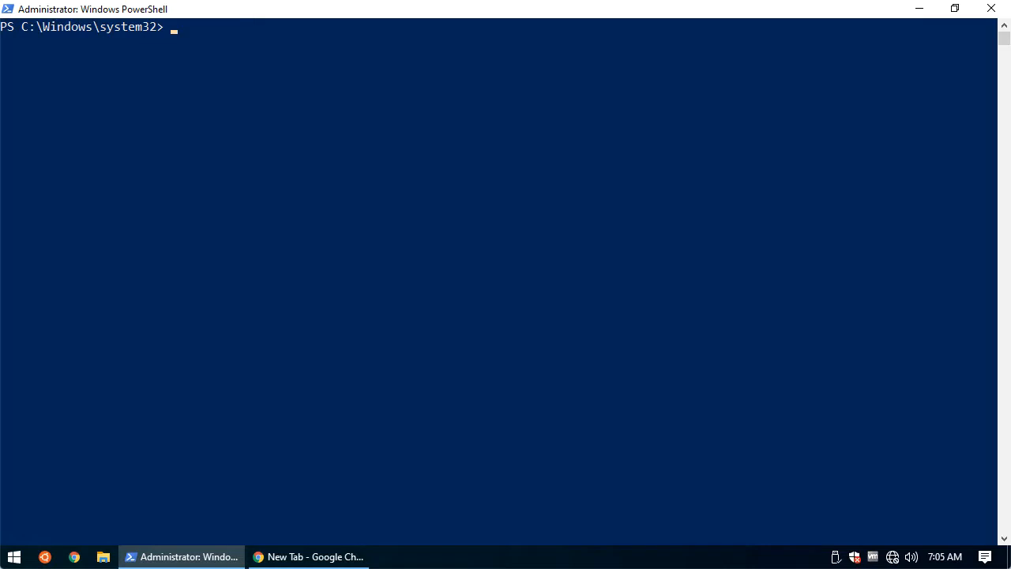
mouse_move(73, 61)
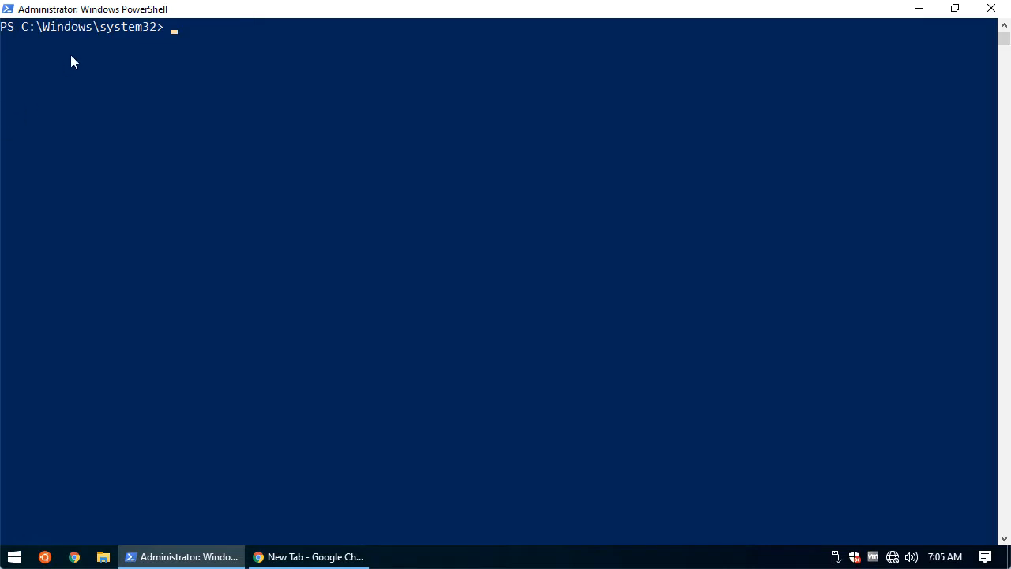
- Run Install-Module -Name PureStorage.FlashArray.VMware to install the Pure Storage module
type("Install-Module -Name PureStorage.FlashArray.VMware")
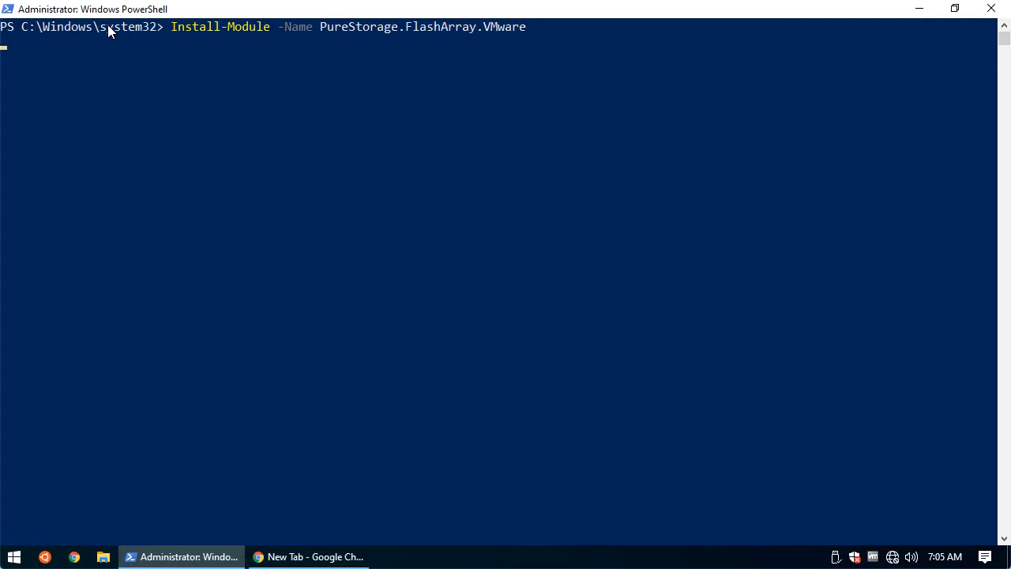
key("Return")
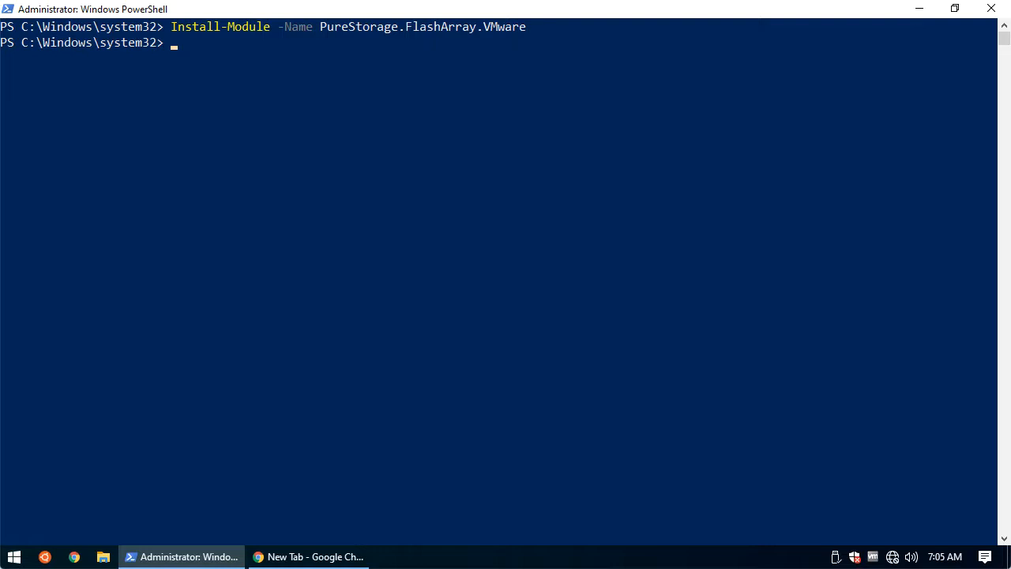
mouse_move(22, 44)
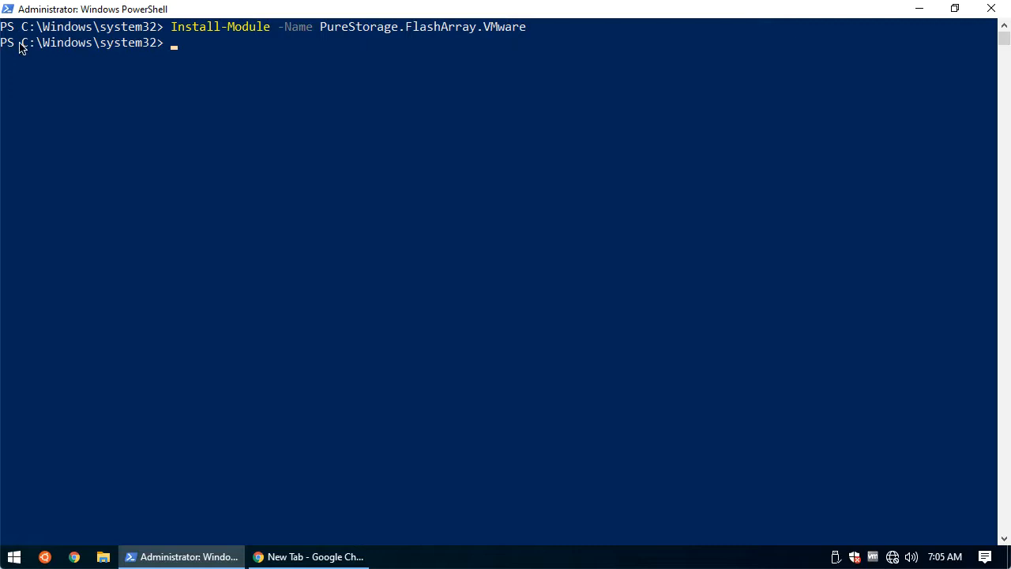
- Run Connect-VIServer -Server ds5vc1.fsa.lab to connect to vCenter as the VSPHERE.LOCAL administrator
type("Connect-VIServer -Server ds5vc1.fsa.lab")
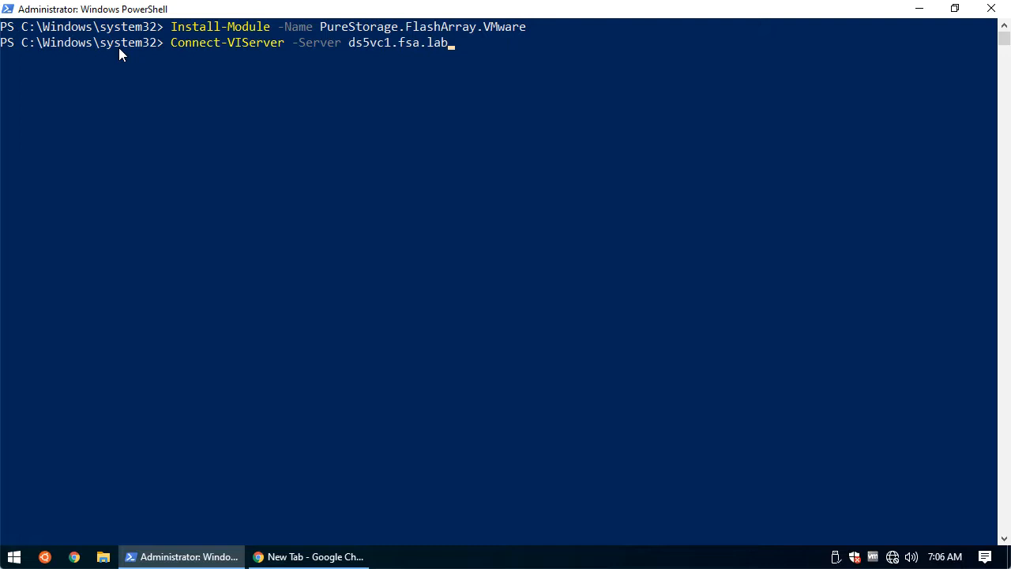
key("Return")
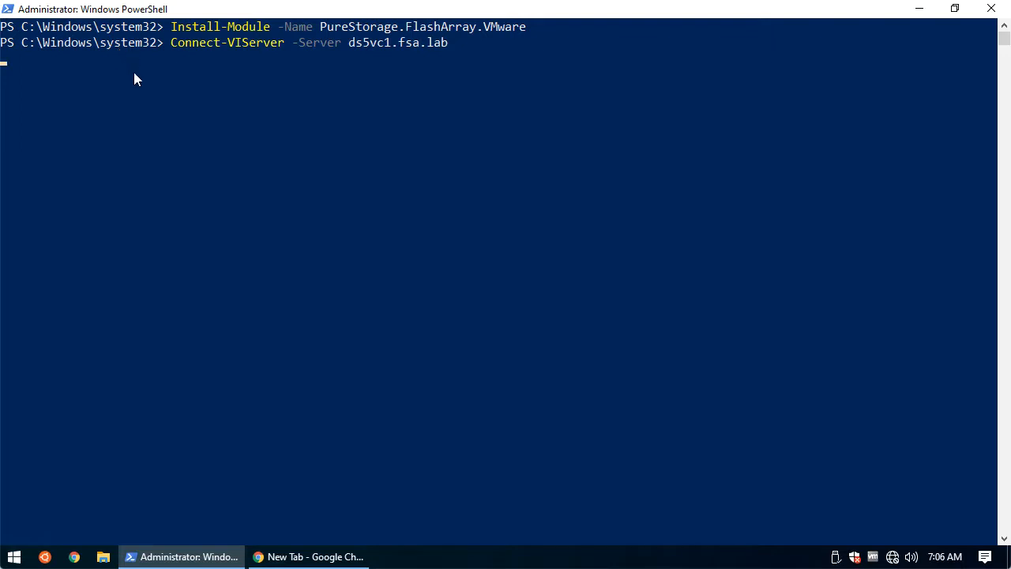
key("Return")
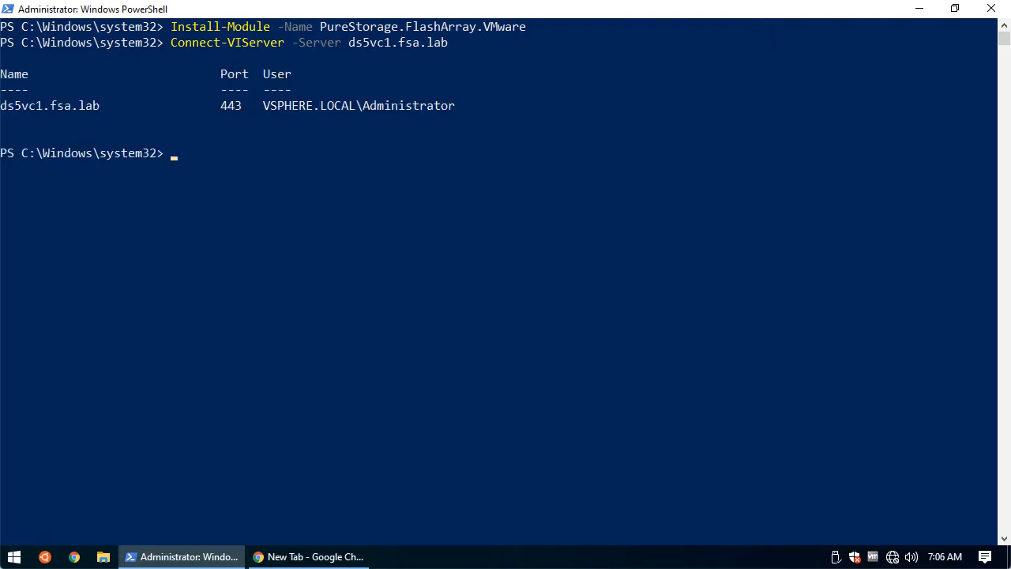
left_click(167, 153)
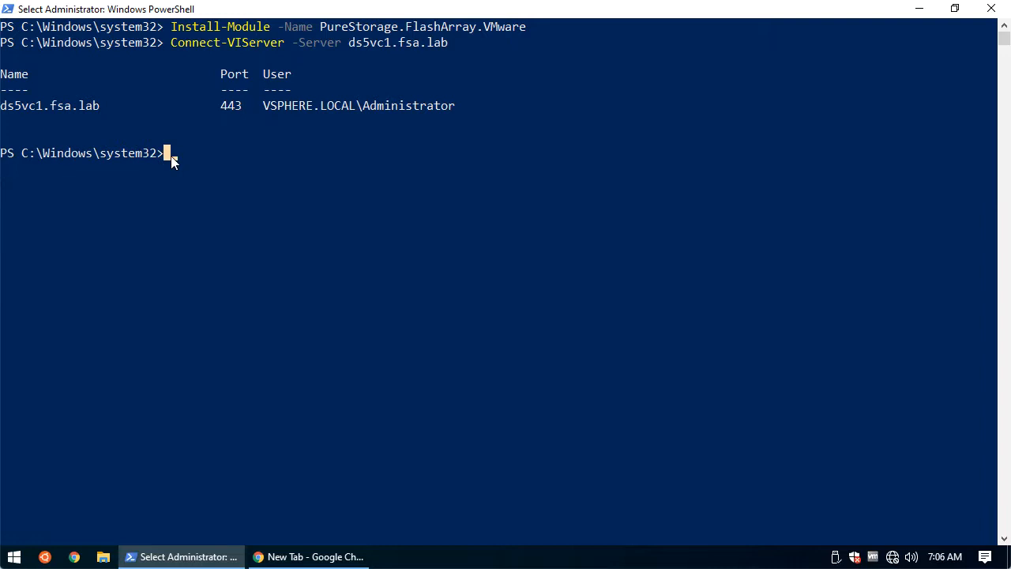
- Run Install-PfavSpherePlugin and answer y to install HTML-5 plugin 4.3.0 on ds5vc1.fsa.lab
type("install-PfavSpherePlugin")
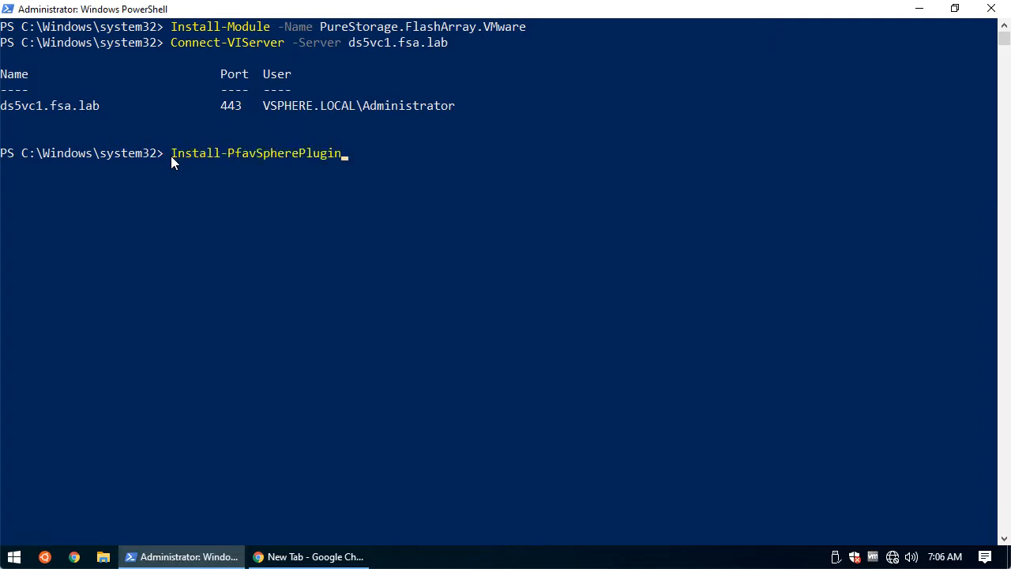
key("Return")
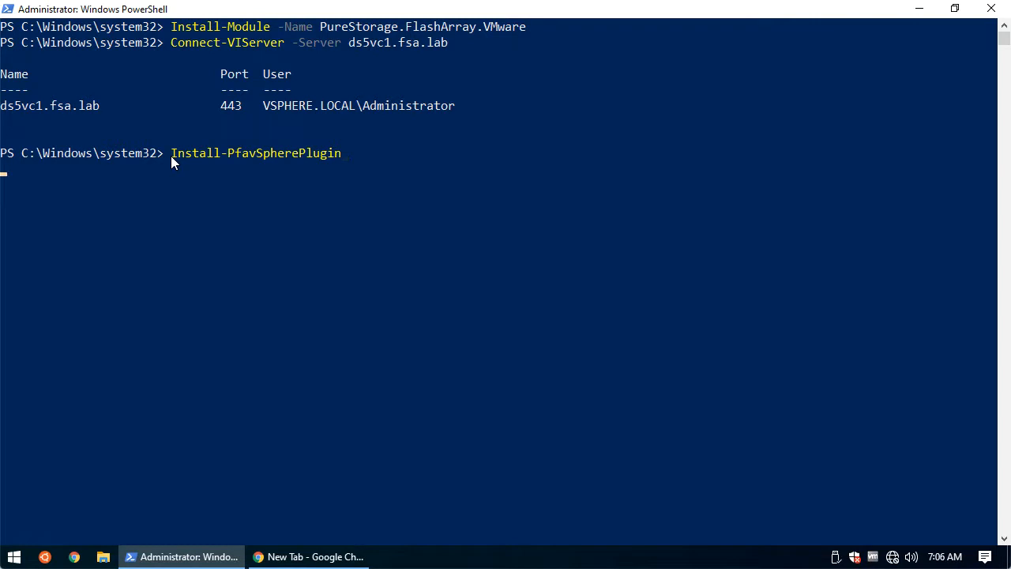
key("Return")
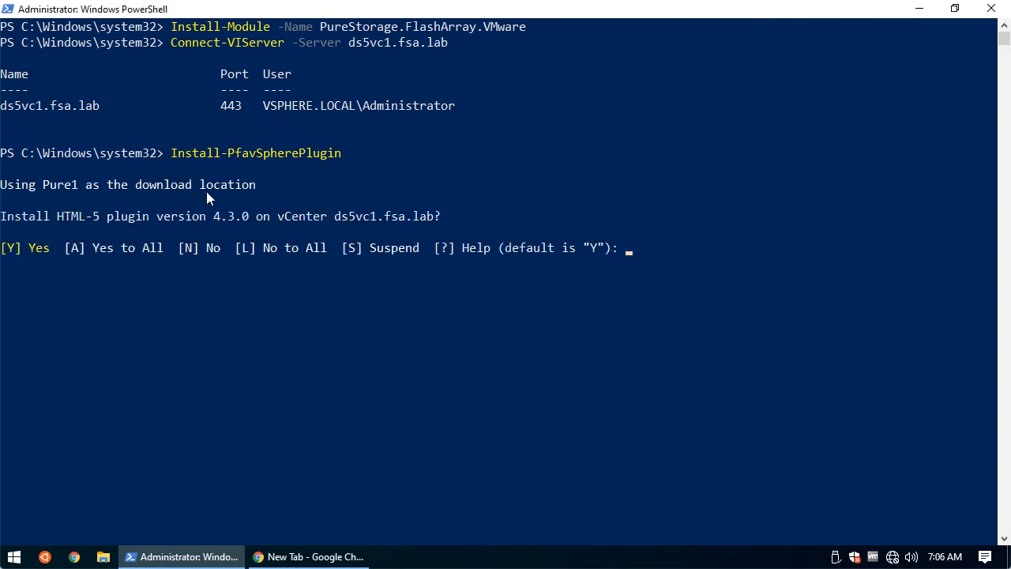
mouse_move(67, 259)
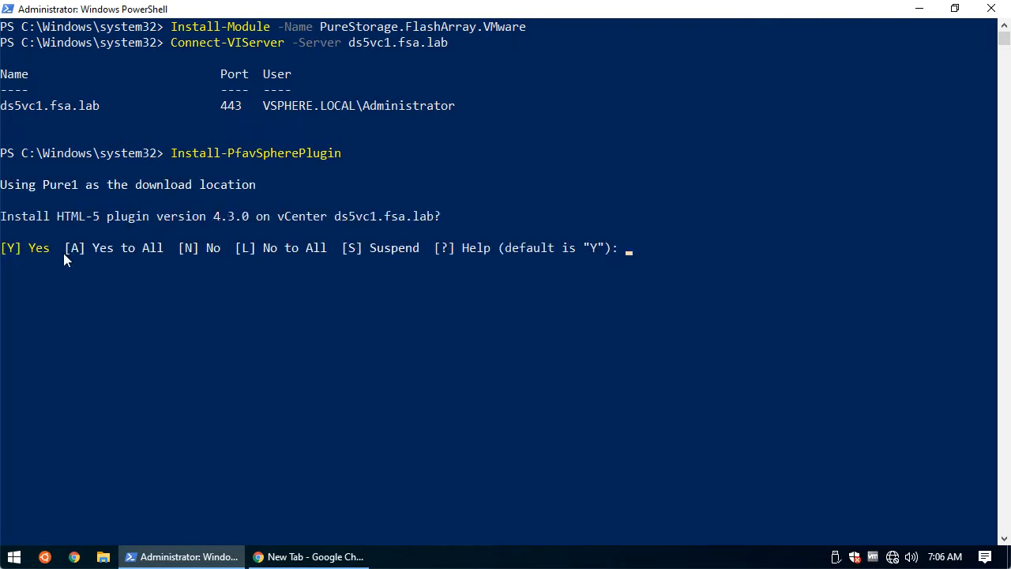
mouse_move(262, 275)
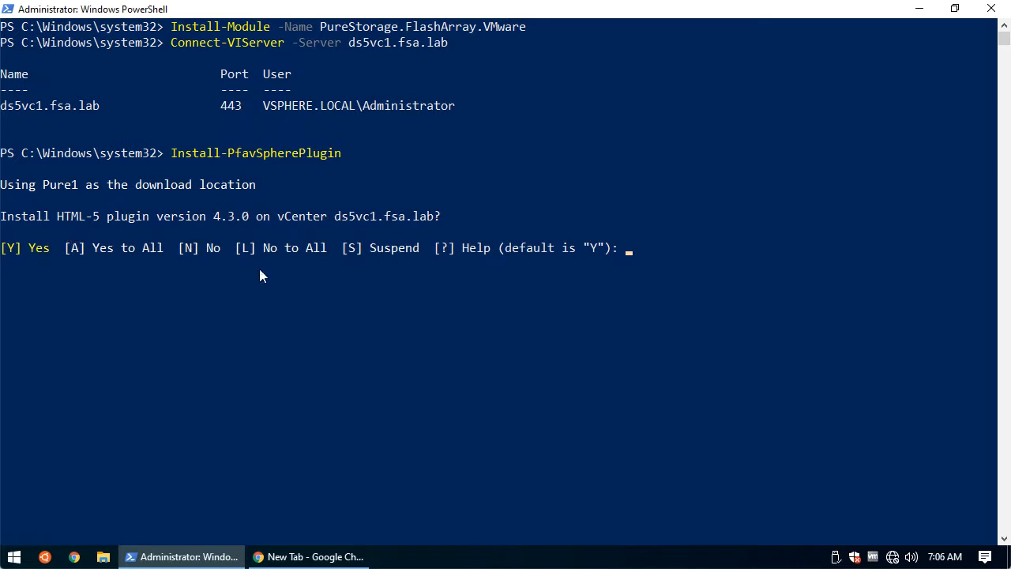
mouse_move(322, 266)
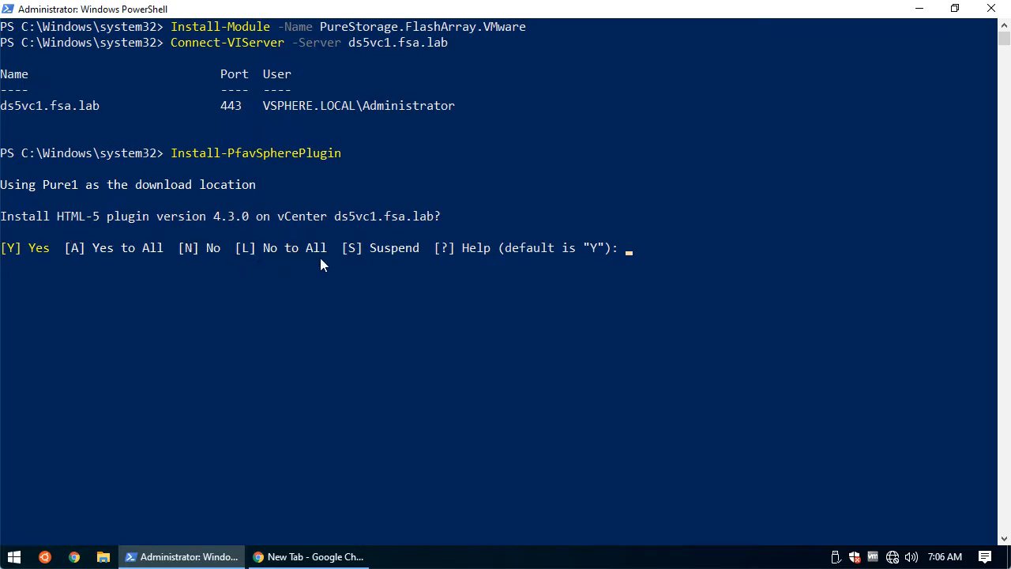
type("y")
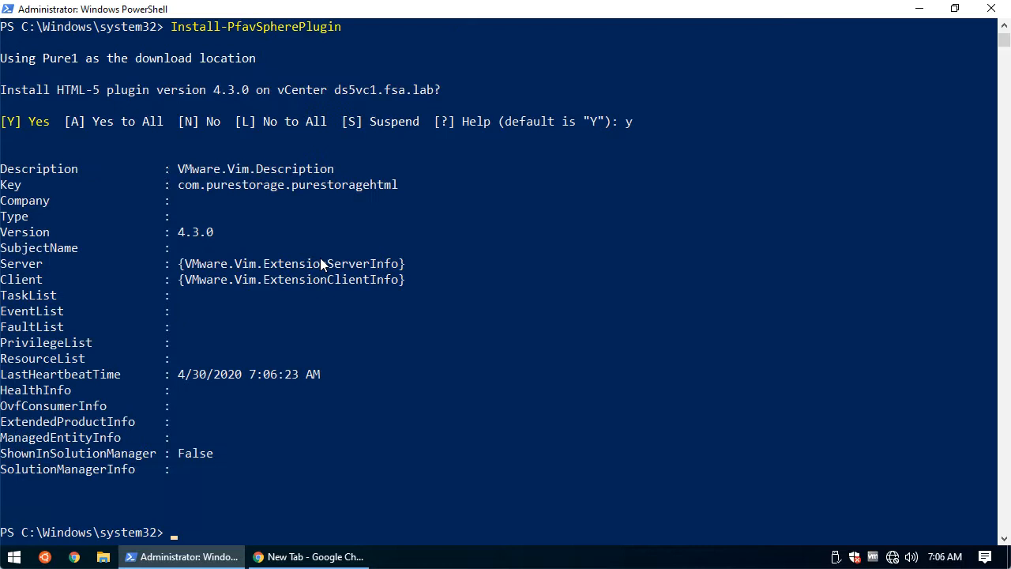
mouse_move(354, 400)
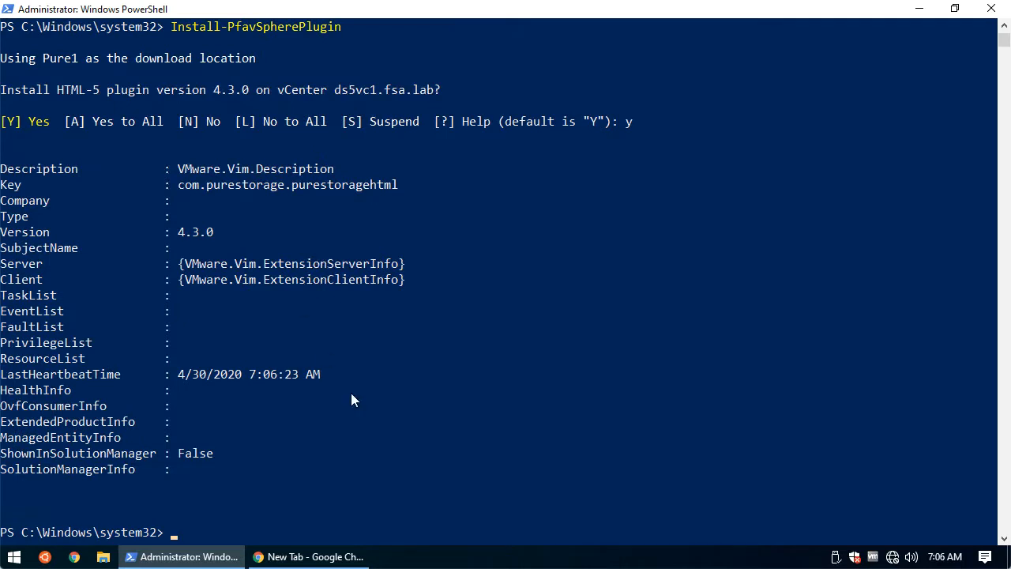
mouse_move(278, 380)
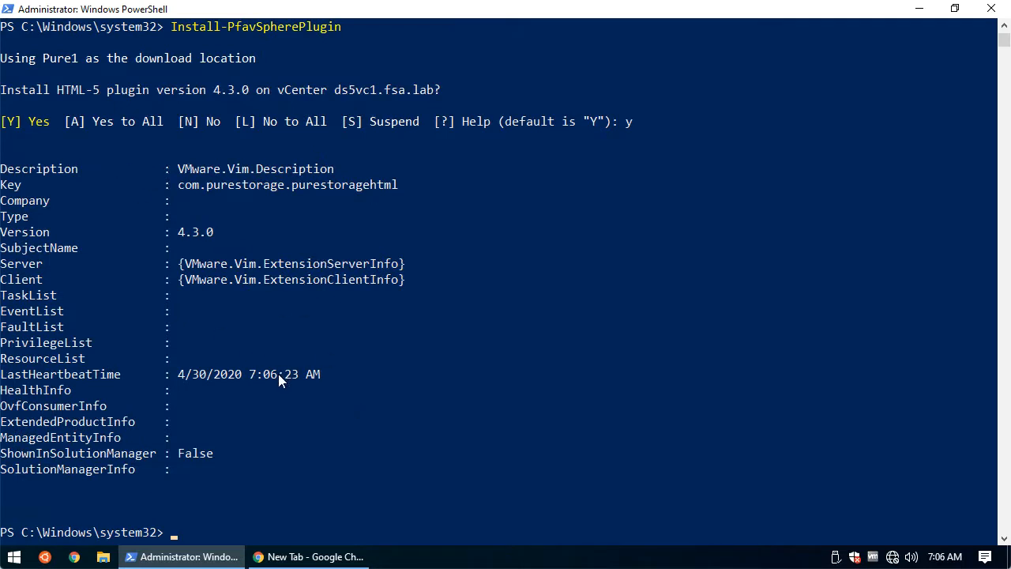
left_click(308, 557)
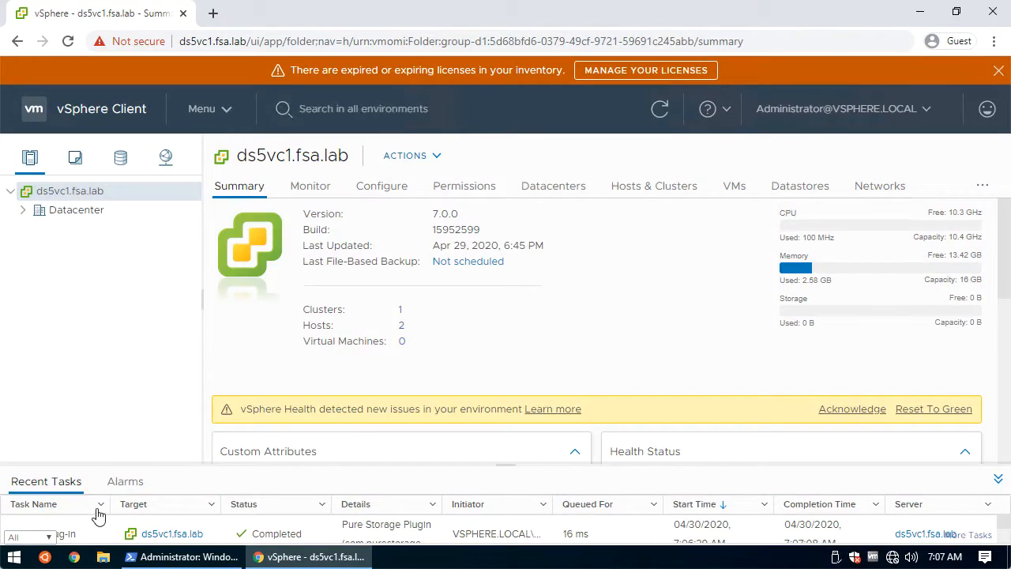
mouse_move(224, 111)
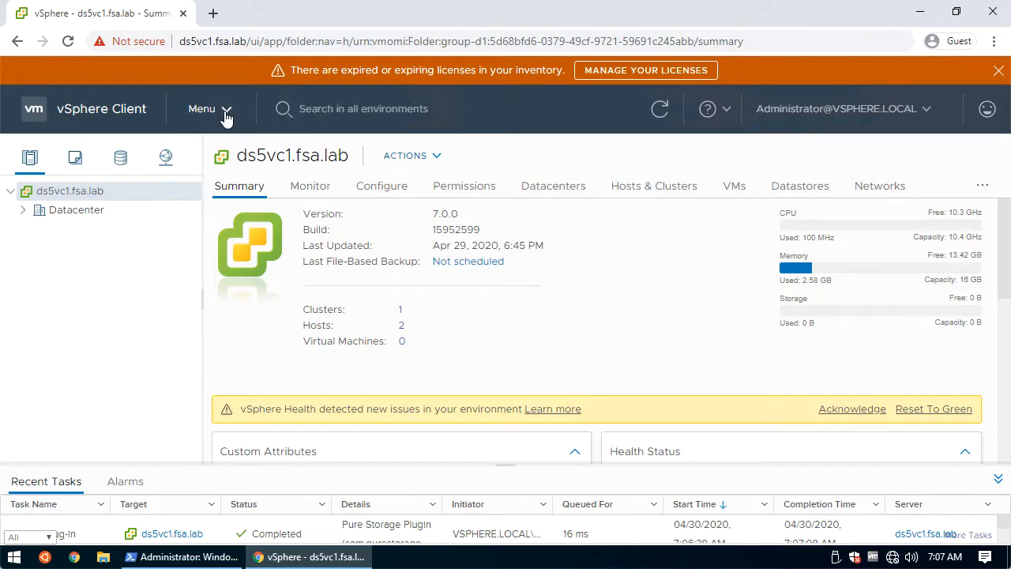
- Reach the Pure Storage plugin page from the vSphere Client shortcuts, showing no arrays yet
left_click(202, 108)
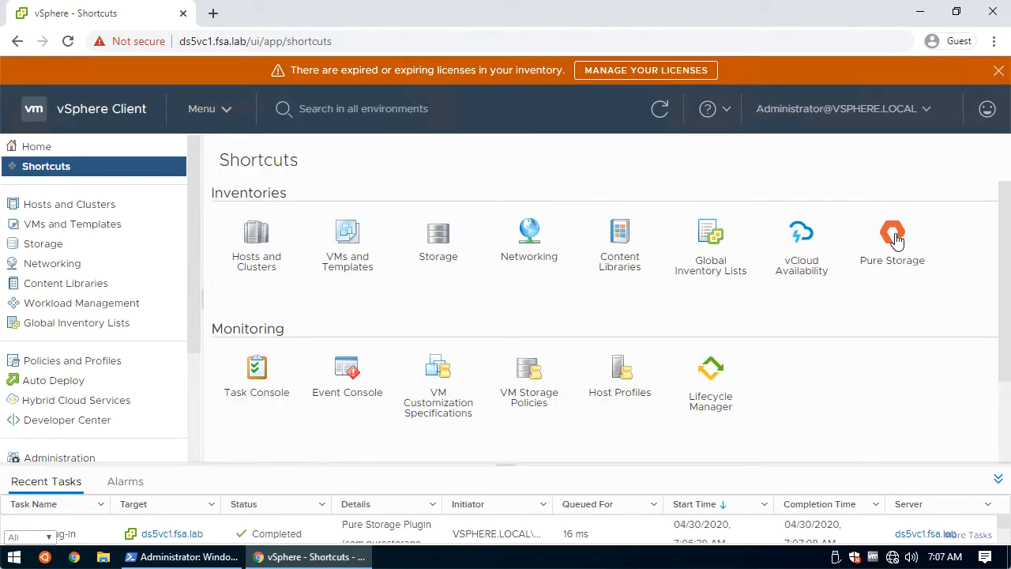
left_click(891, 234)
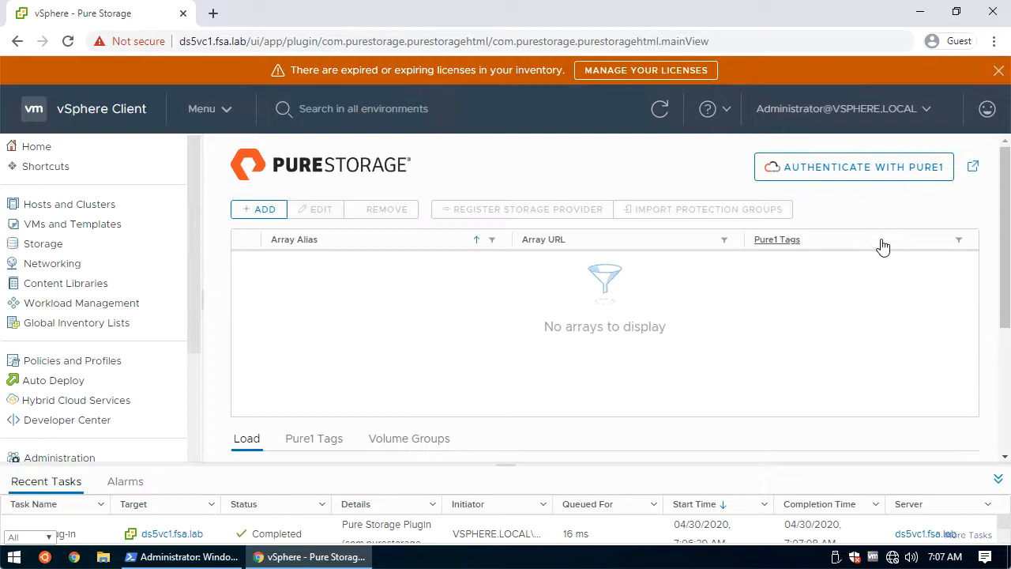
mouse_move(471, 243)
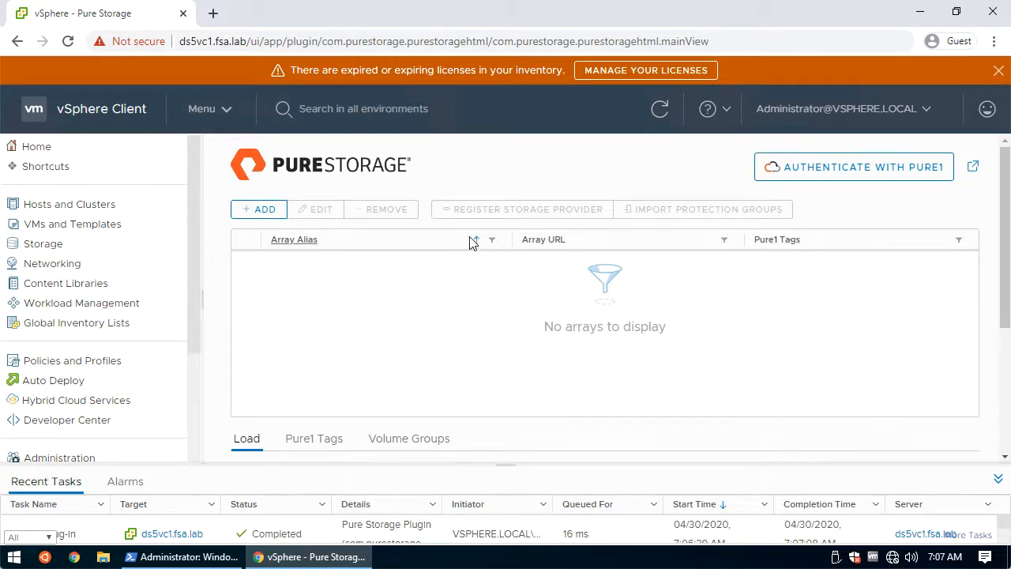